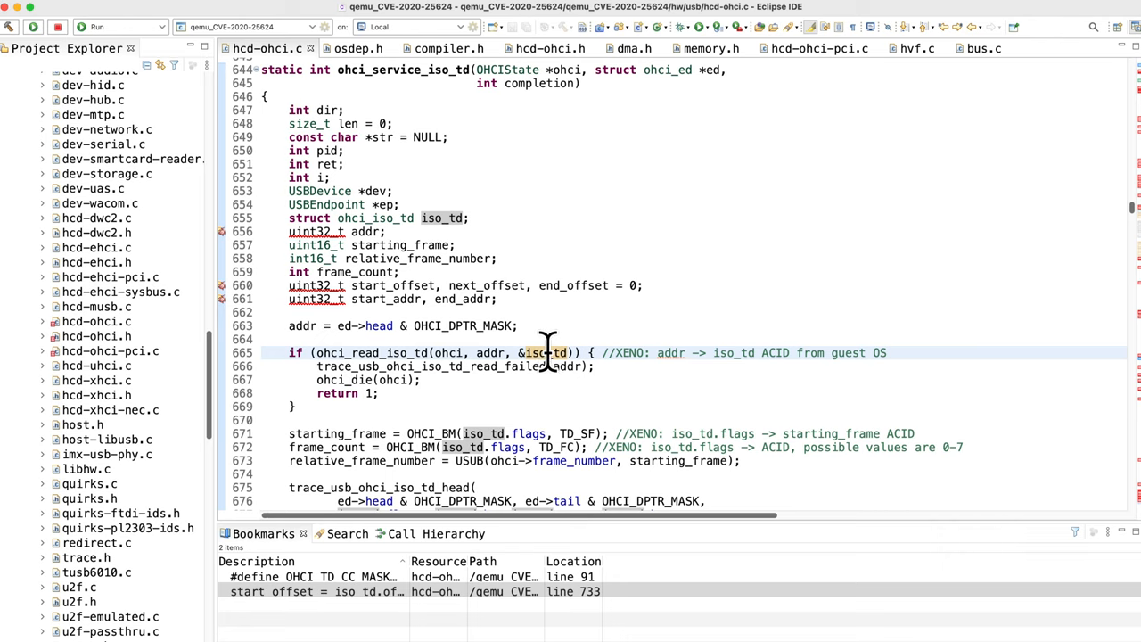
- Read ohci_service_iso_td past the trace calls to the expired-TD branch writing iso_td back
scroll("down", 3)
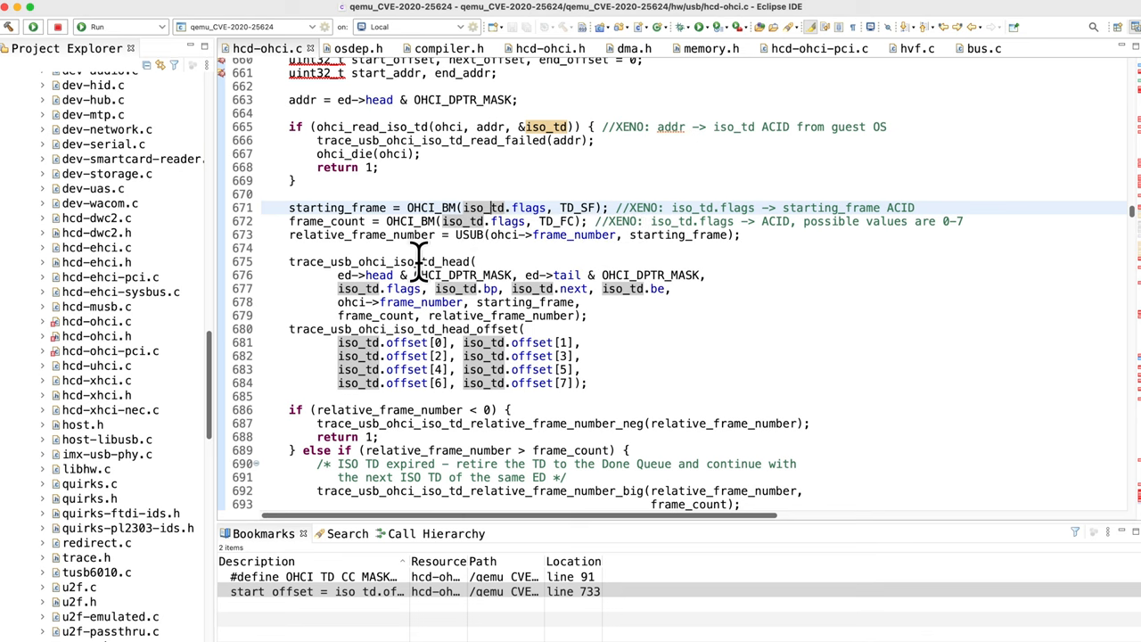
mouse_move(470, 261)
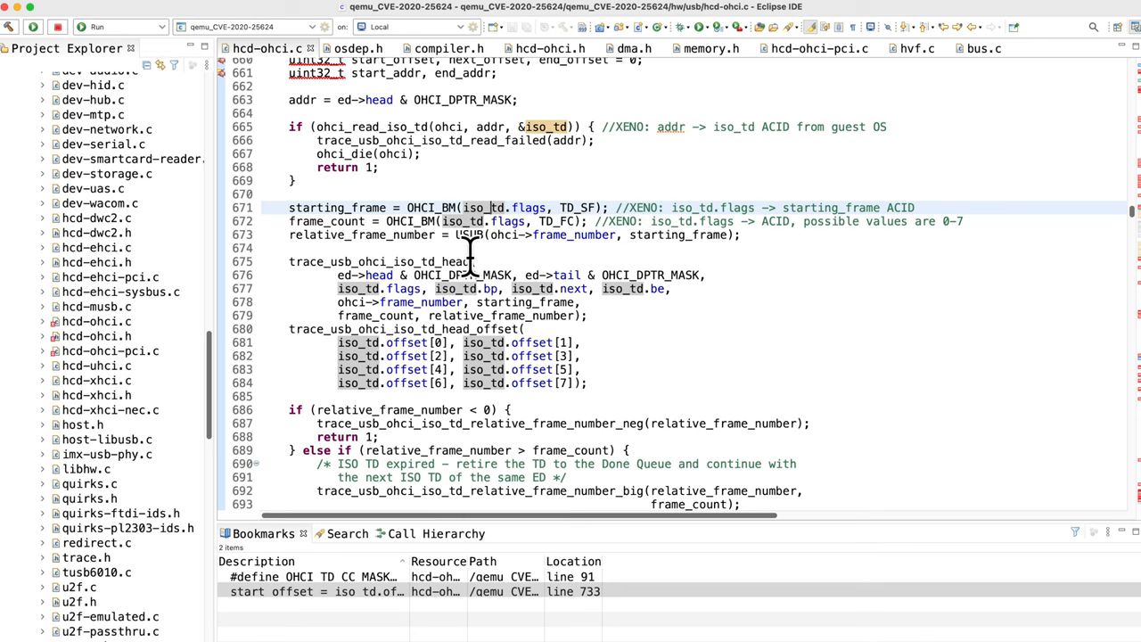
scroll("down", 3)
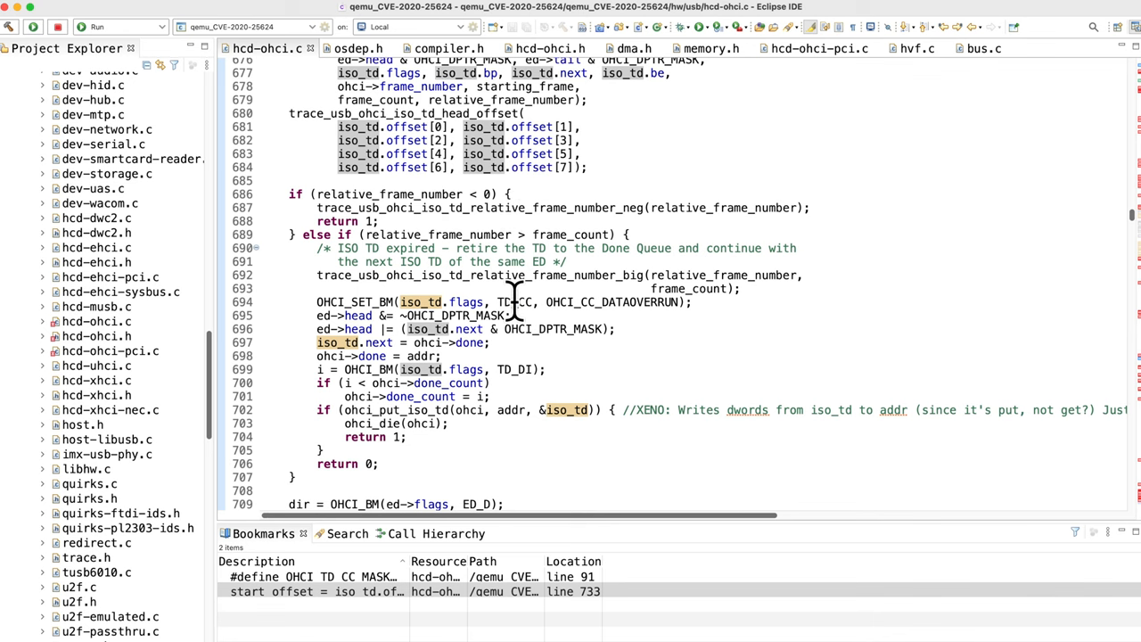
scroll("down", 3)
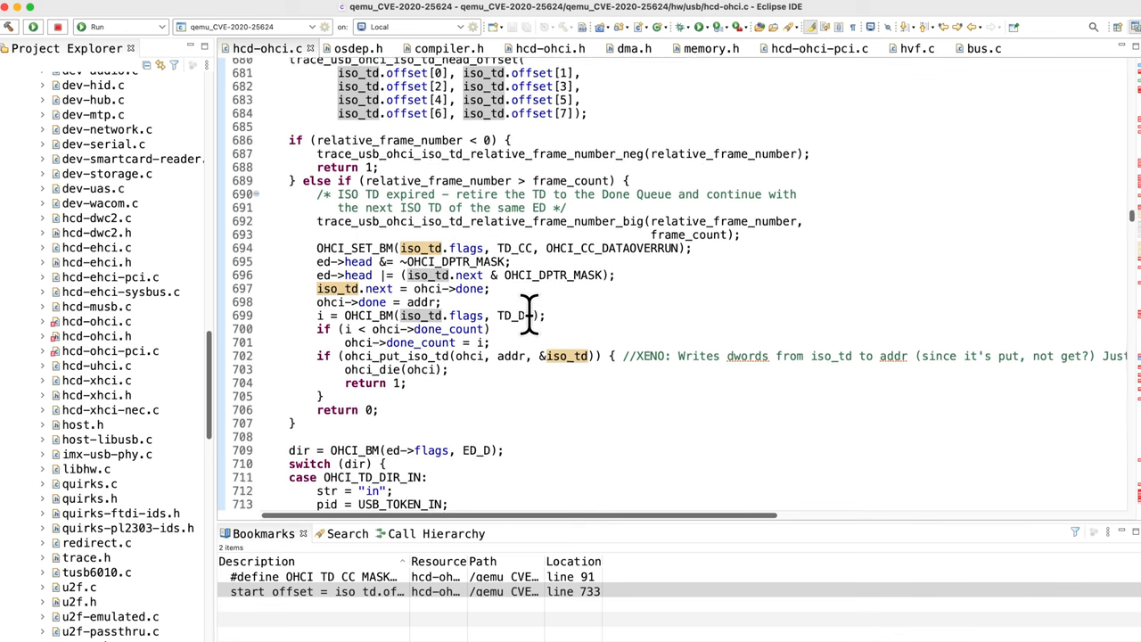
- Read through the offset checks and highlight start_addr computed from iso_td.bp or iso_td.be
scroll("down", 3)
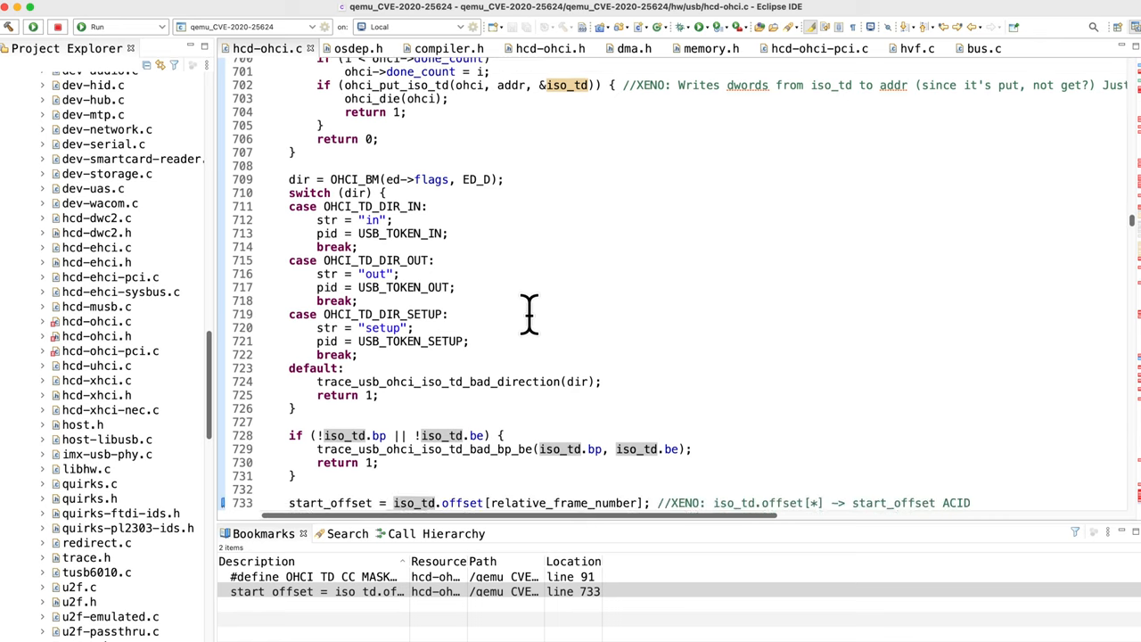
scroll("down", 3)
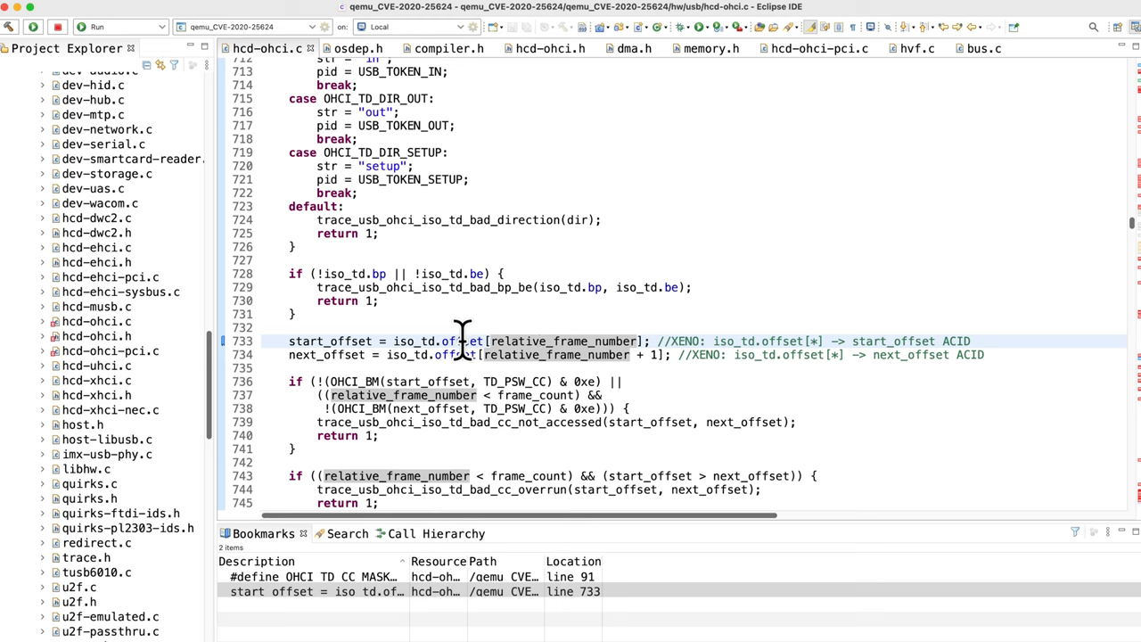
mouse_move(461, 341)
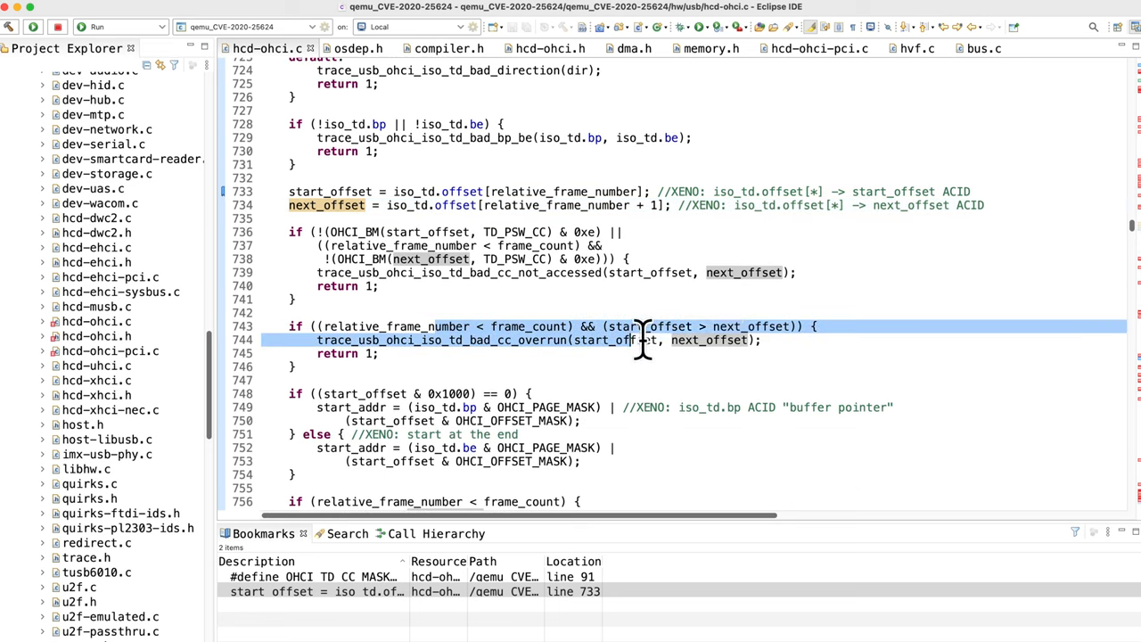
left_click(376, 412)
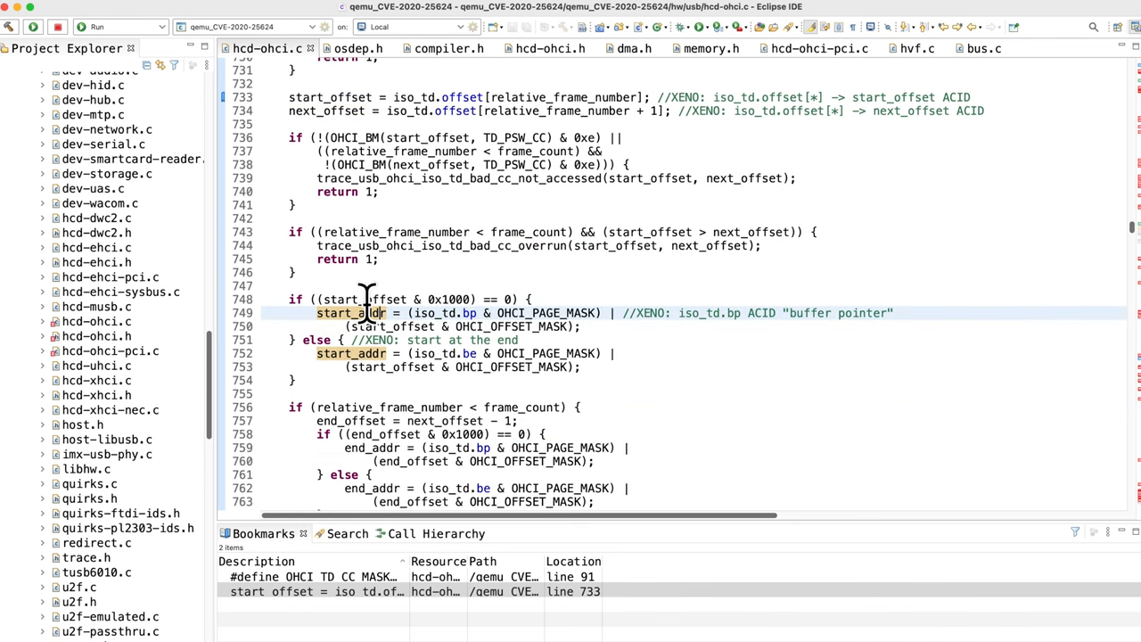
- Read the end_offset/end_addr block and the following len arithmetic, lines 748–780
scroll("down", 3)
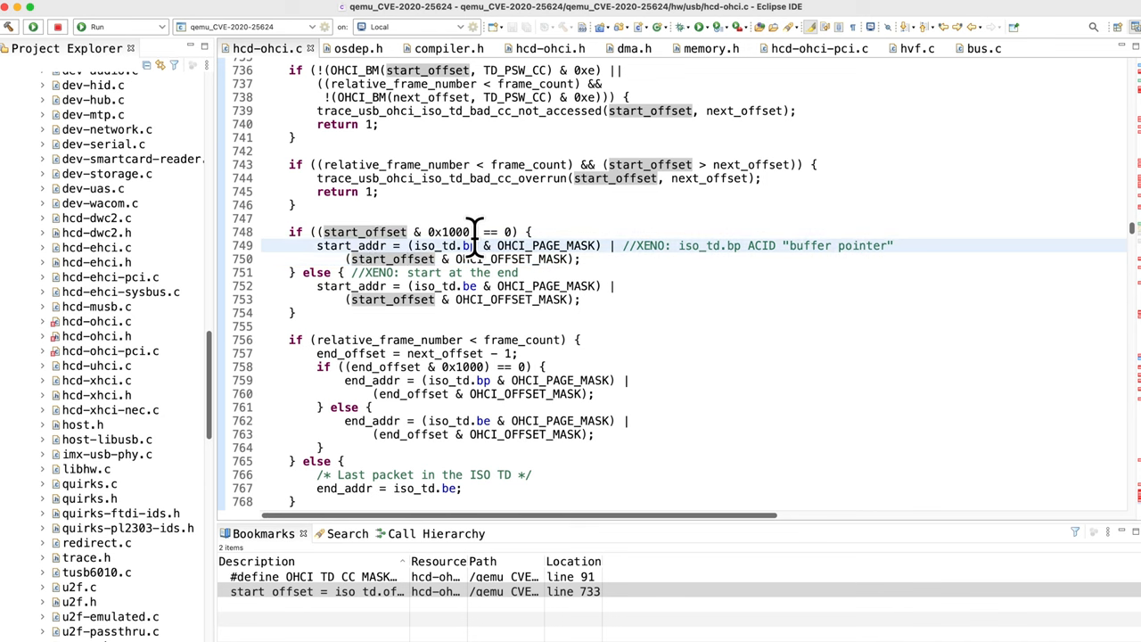
scroll("down", 3)
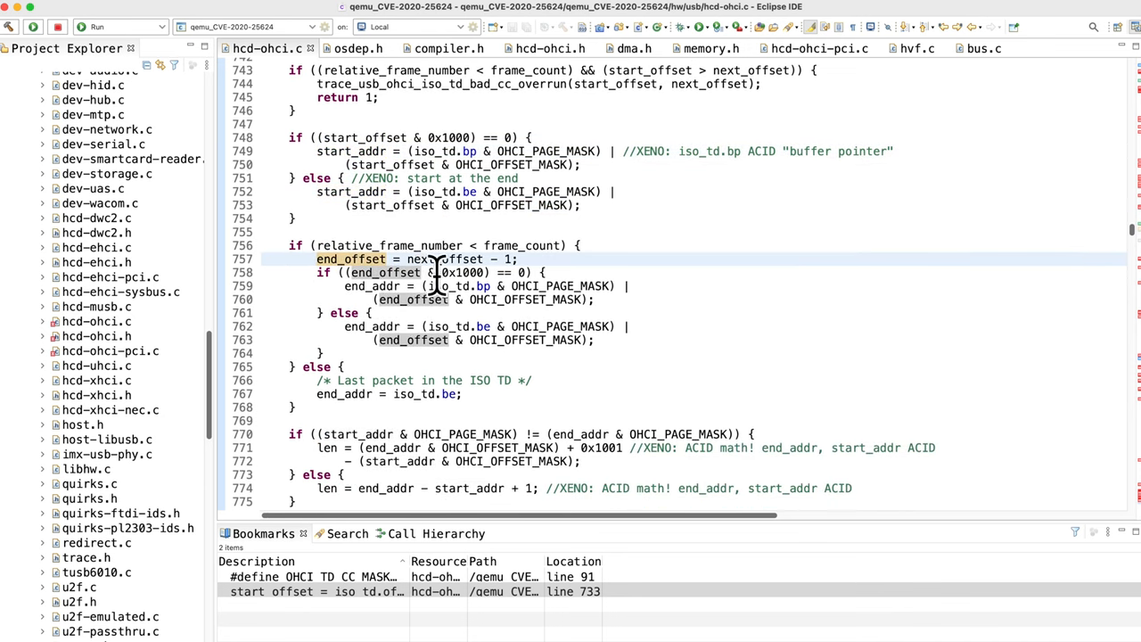
mouse_move(460, 285)
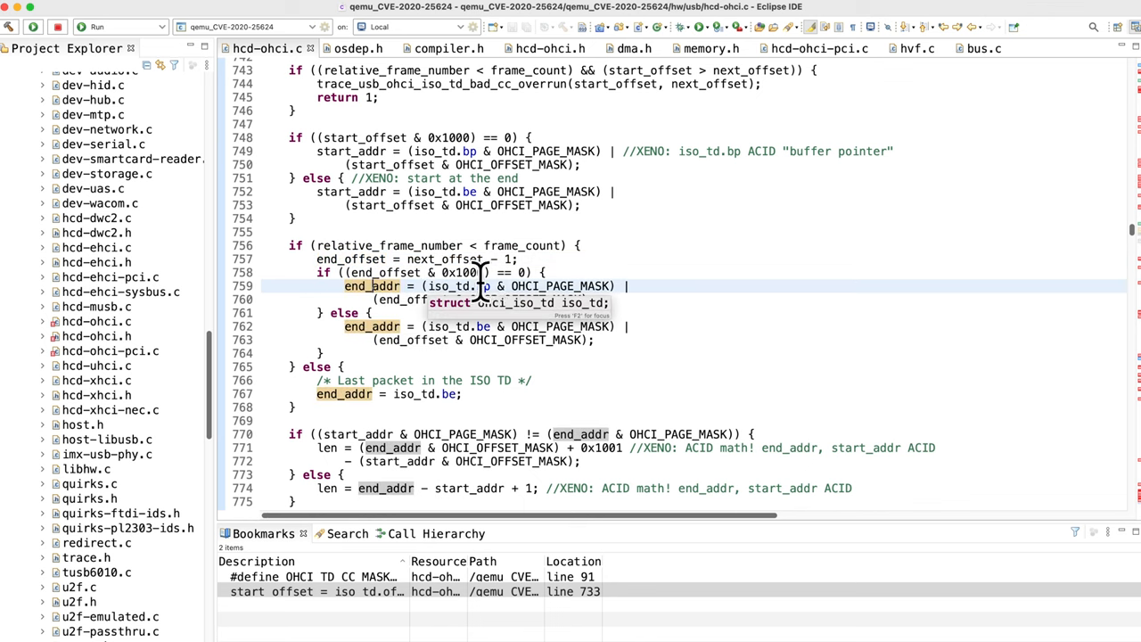
scroll("down", 3)
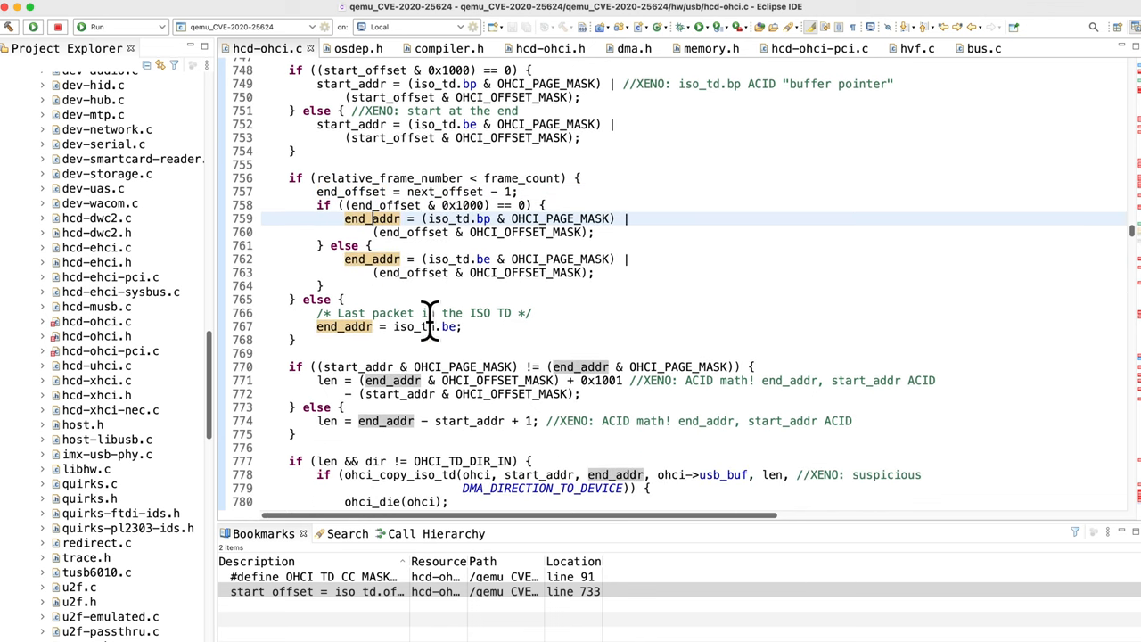
- Highlight len and start_addr in the length math feeding the ohci_copy_iso_td call
scroll("down", 3)
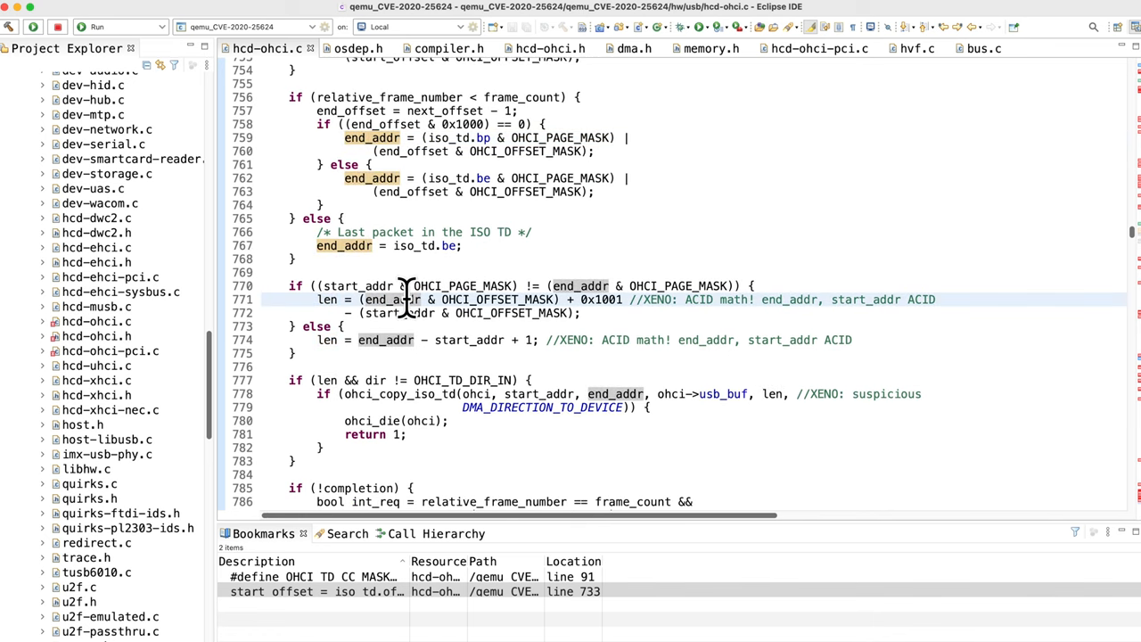
mouse_move(406, 299)
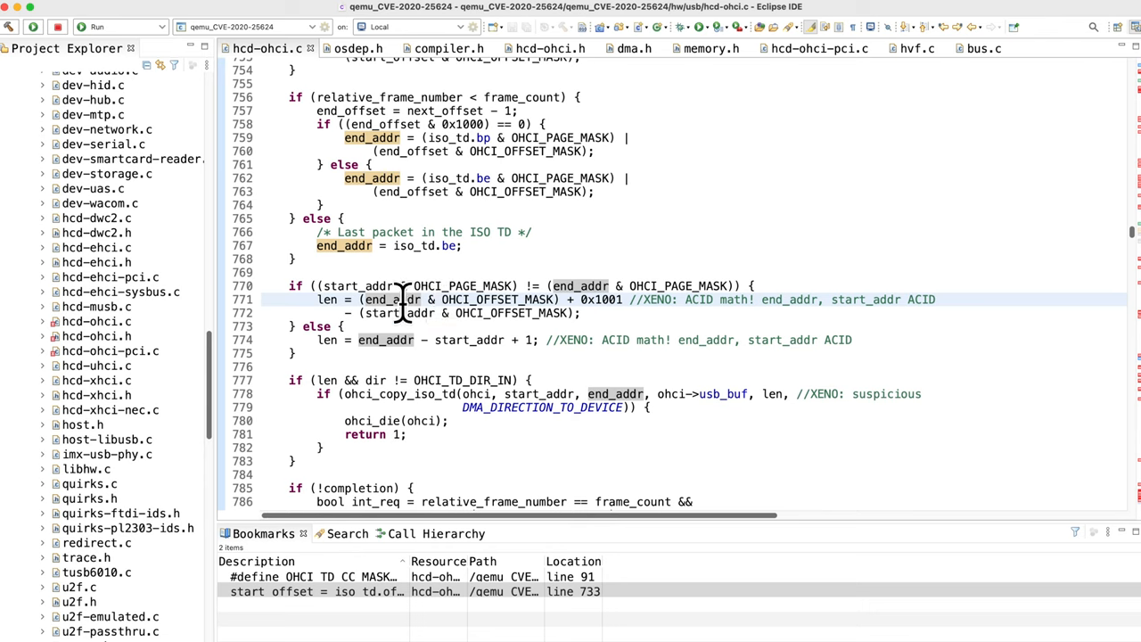
double_click(721, 300)
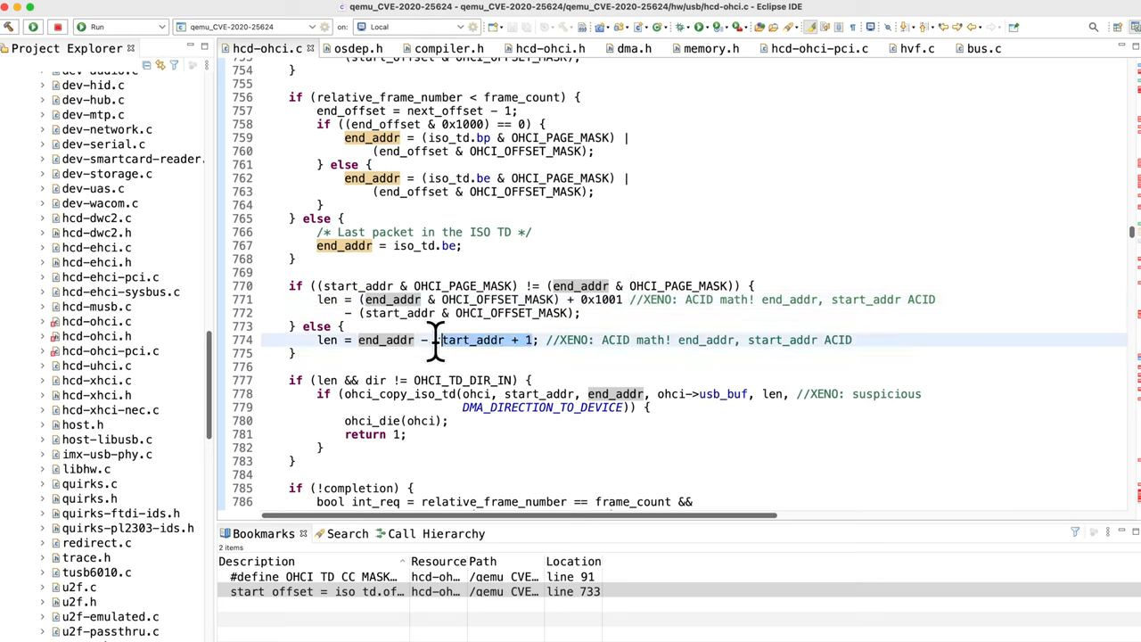
left_click(391, 339)
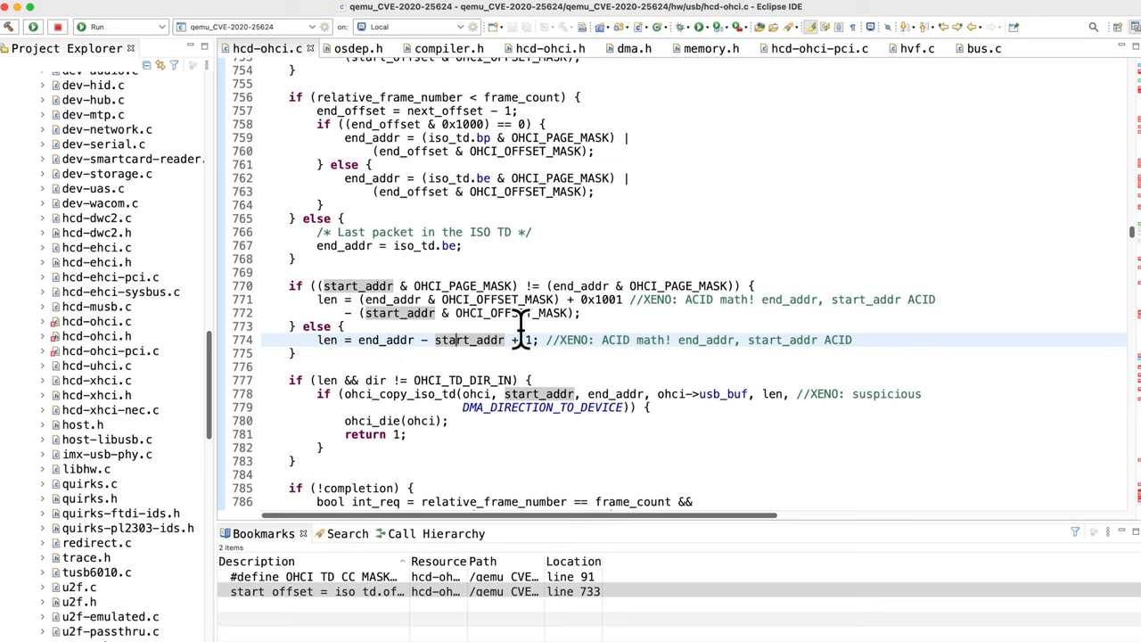
mouse_move(441, 348)
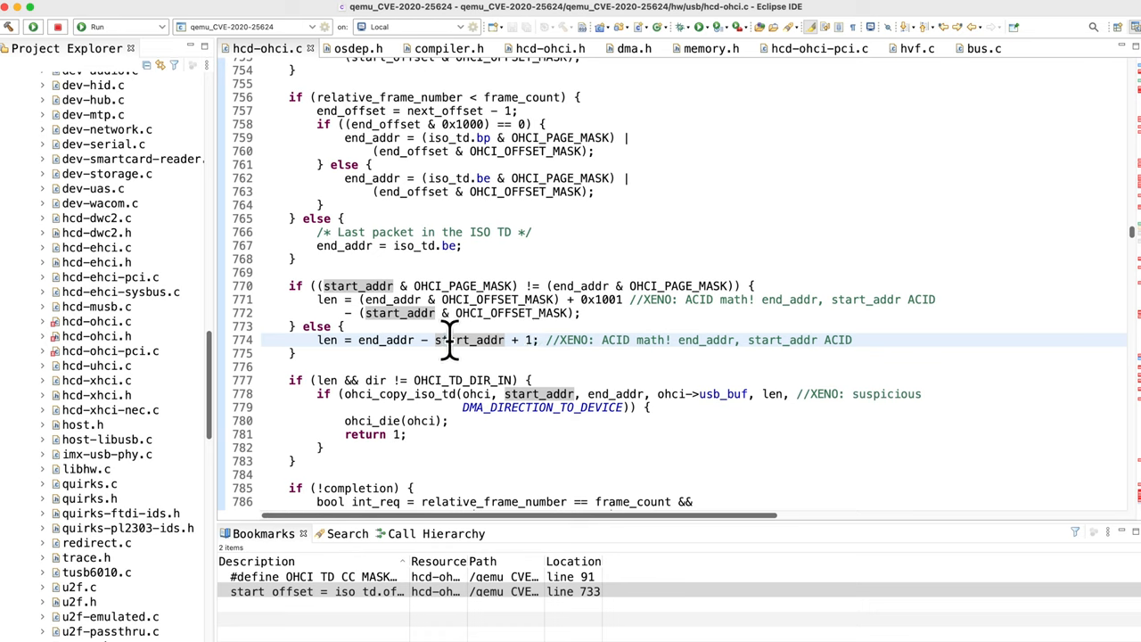
mouse_move(455, 340)
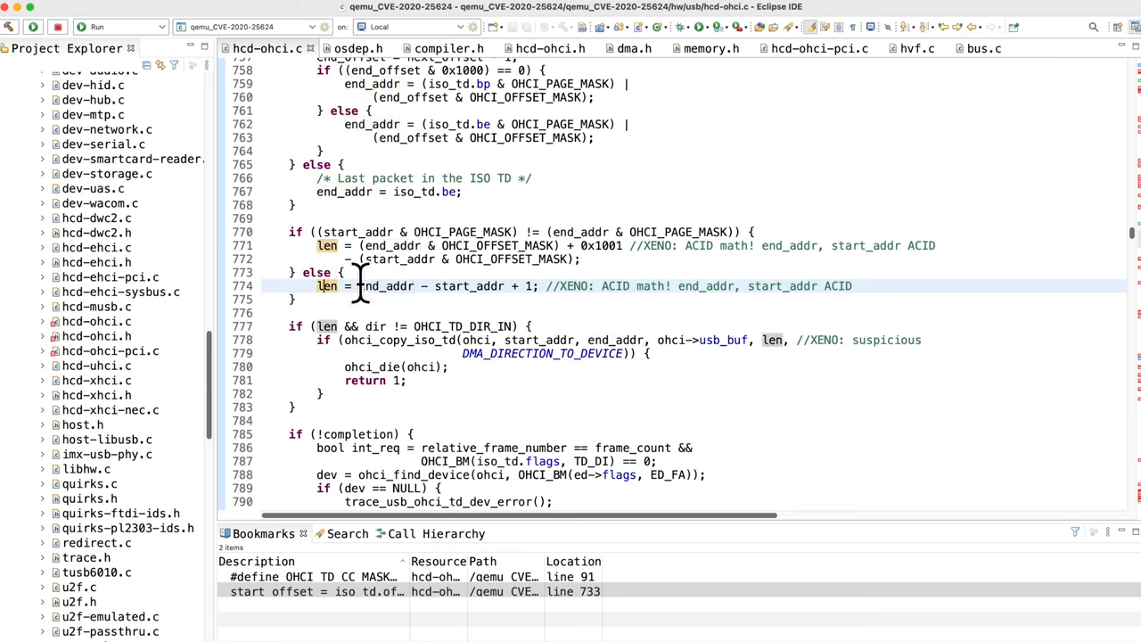
mouse_move(772, 339)
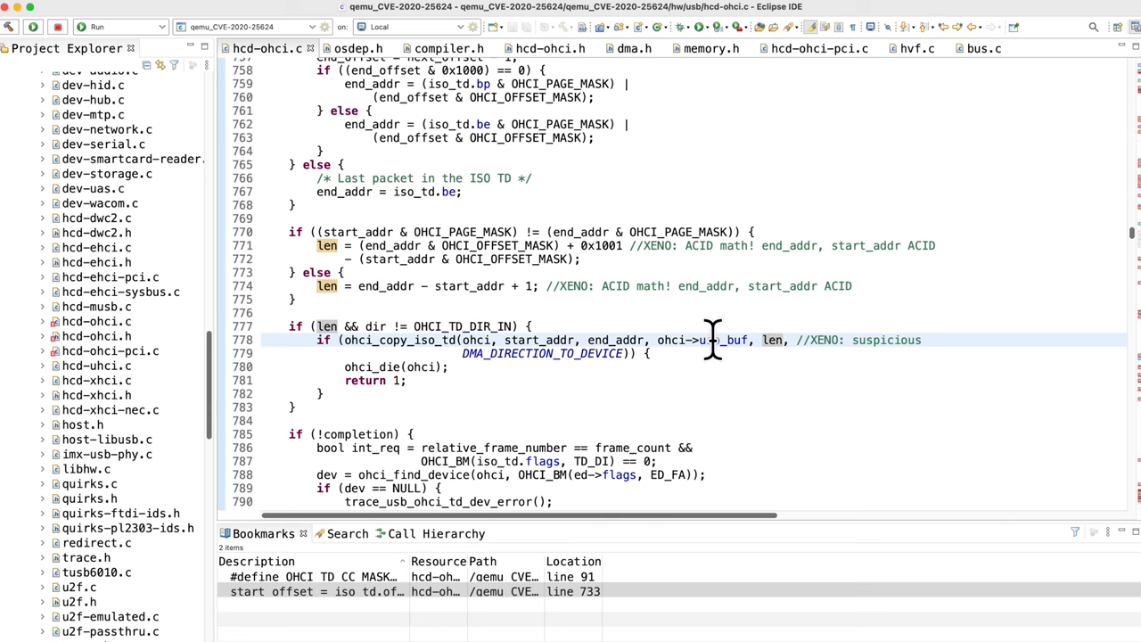
double_click(720, 340)
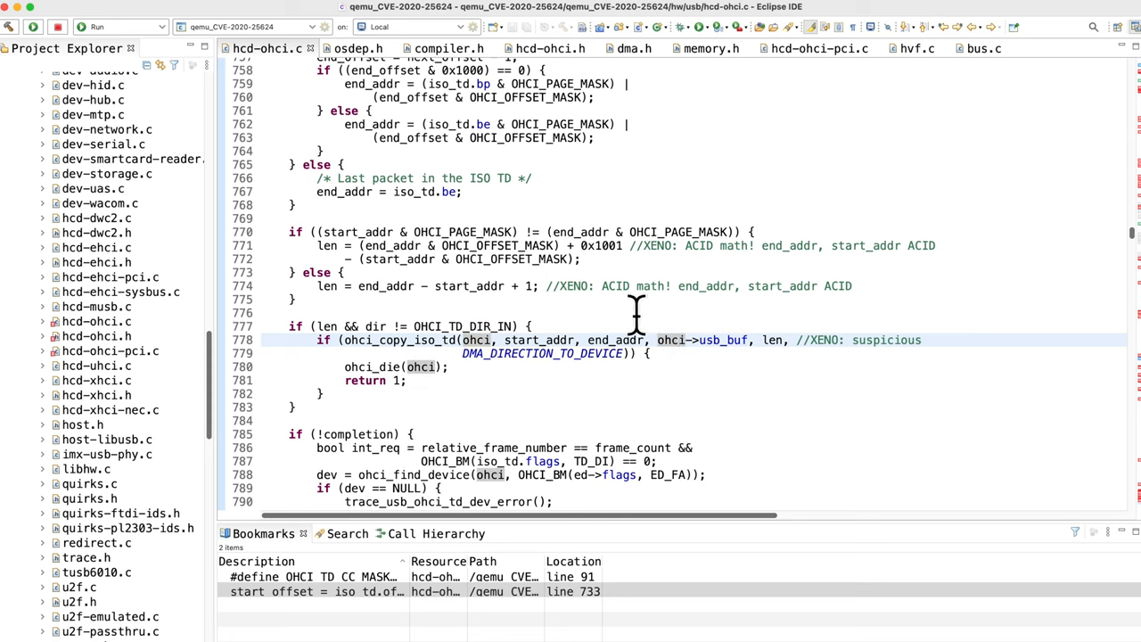
mouse_move(736, 340)
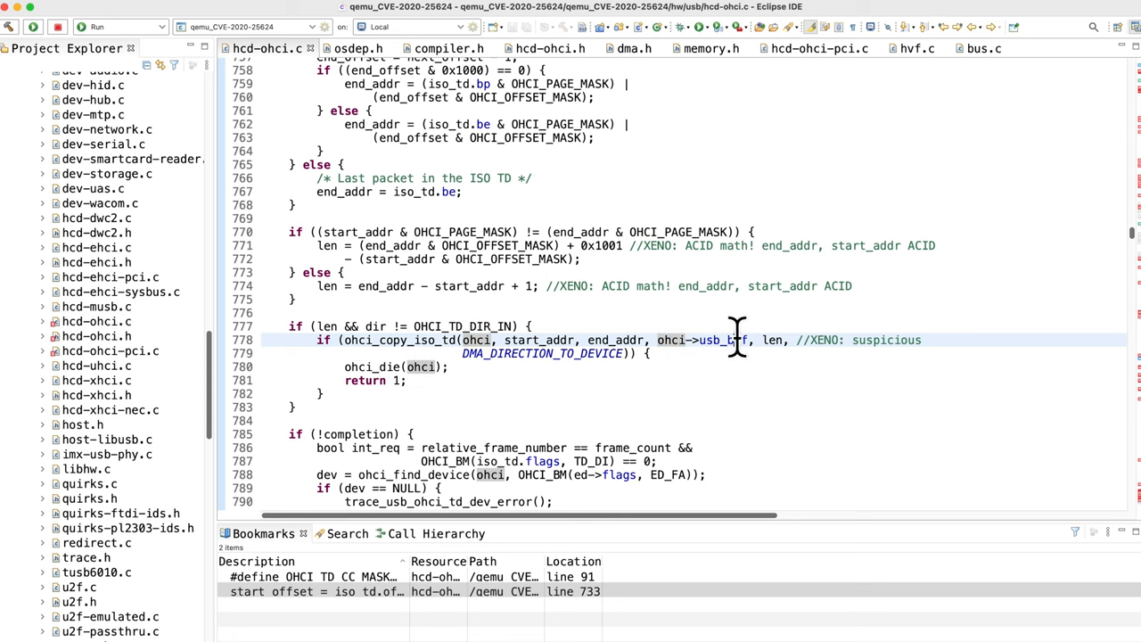
mouse_move(722, 340)
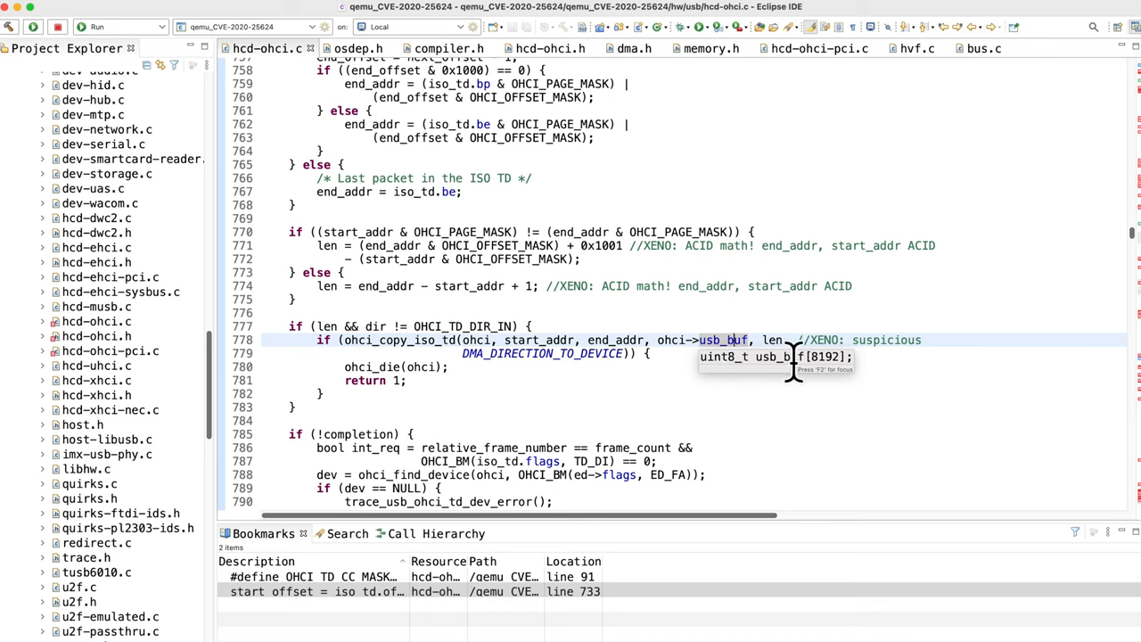
mouse_move(776, 339)
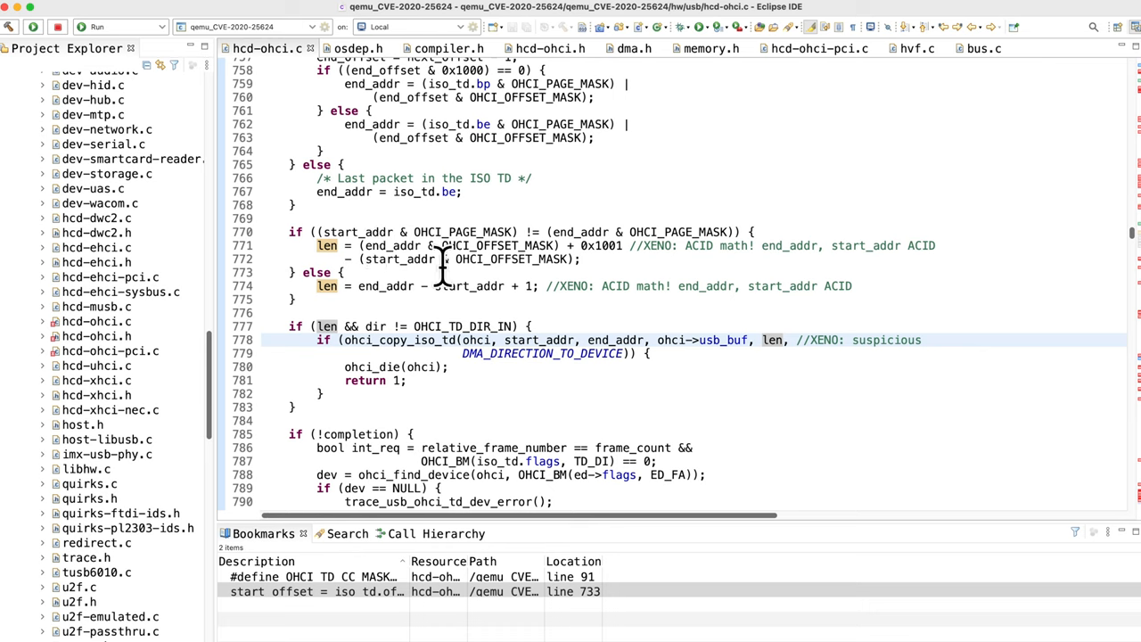
mouse_move(774, 344)
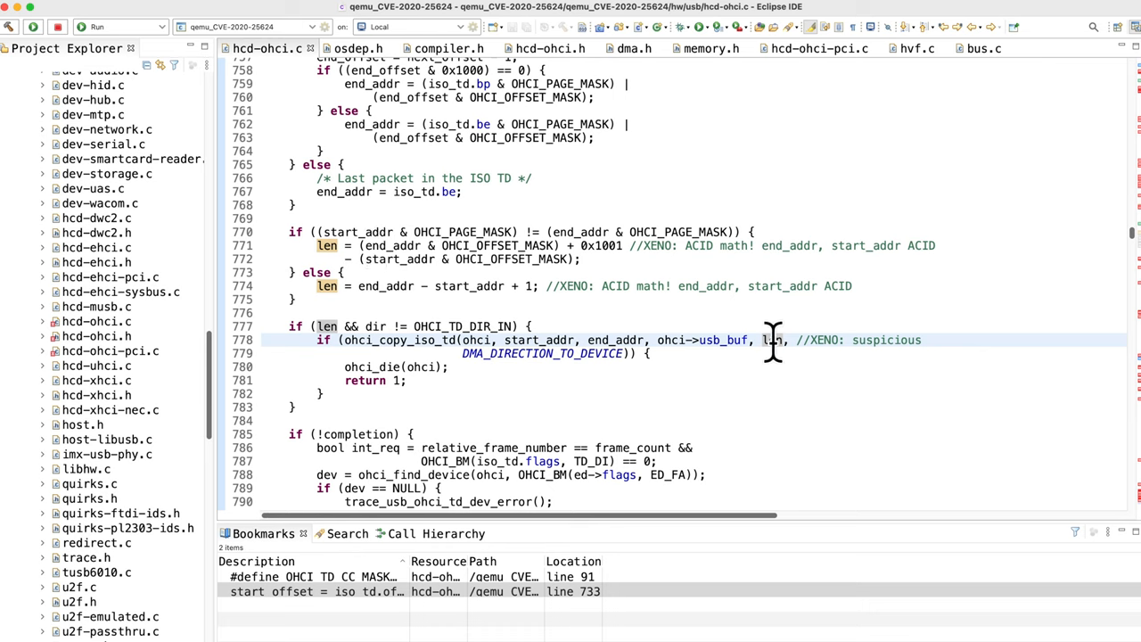
mouse_move(423, 312)
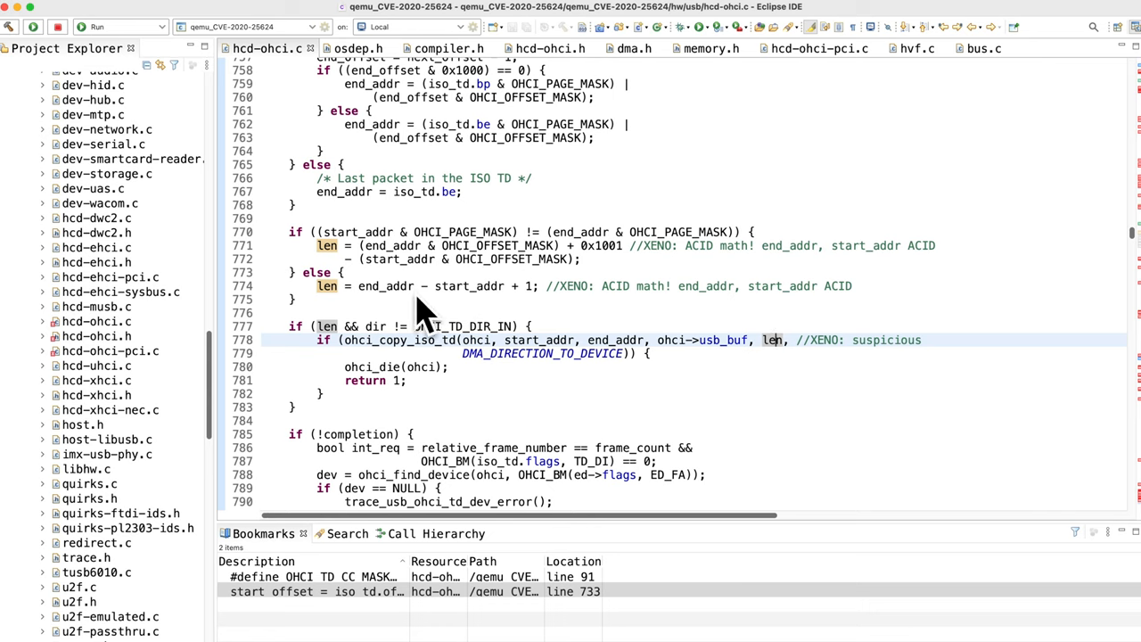
mouse_move(780, 343)
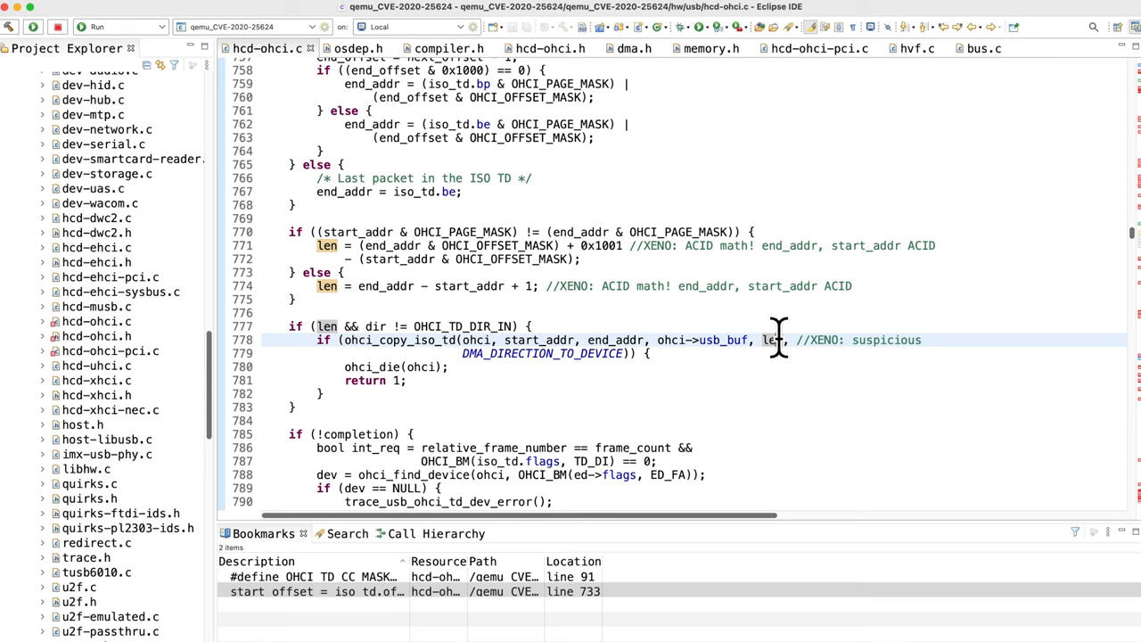
mouse_move(723, 339)
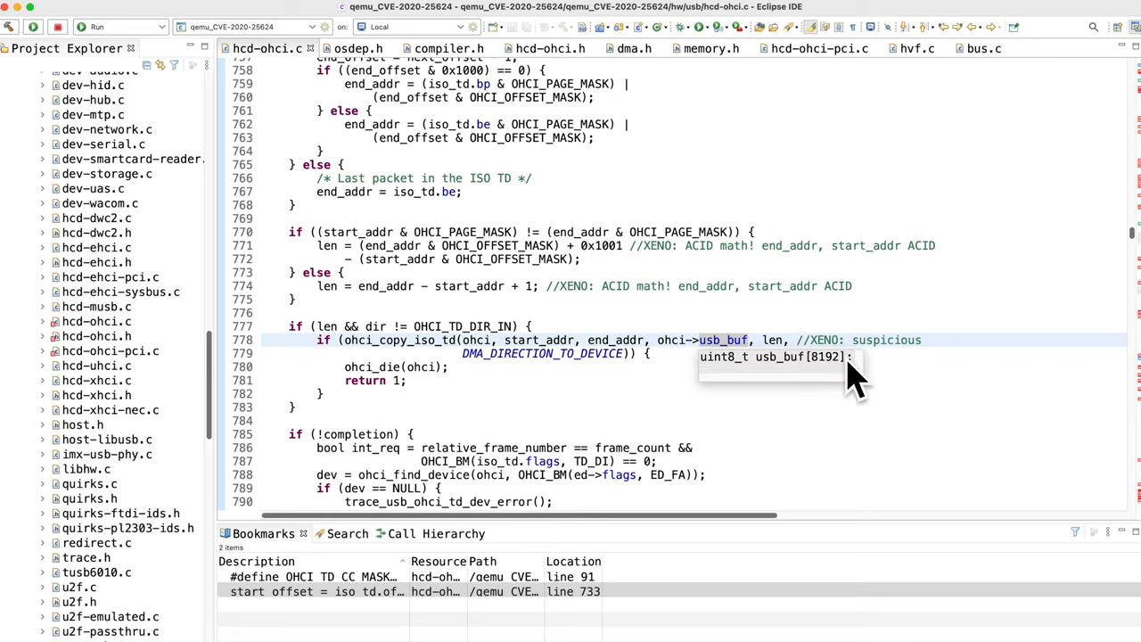
mouse_move(744, 339)
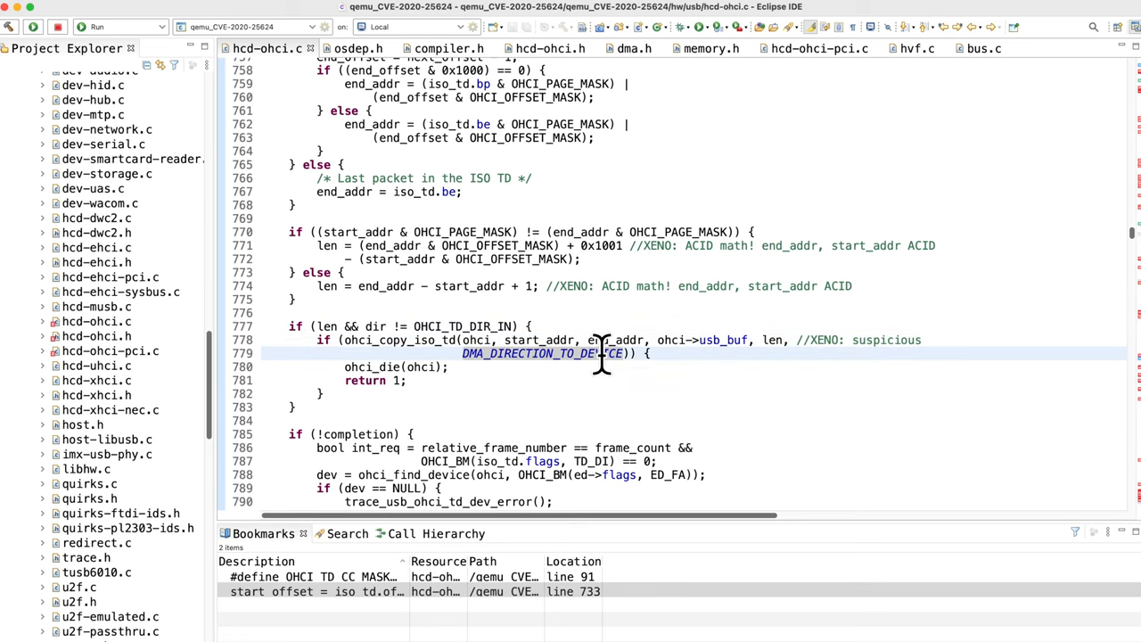
mouse_move(671, 361)
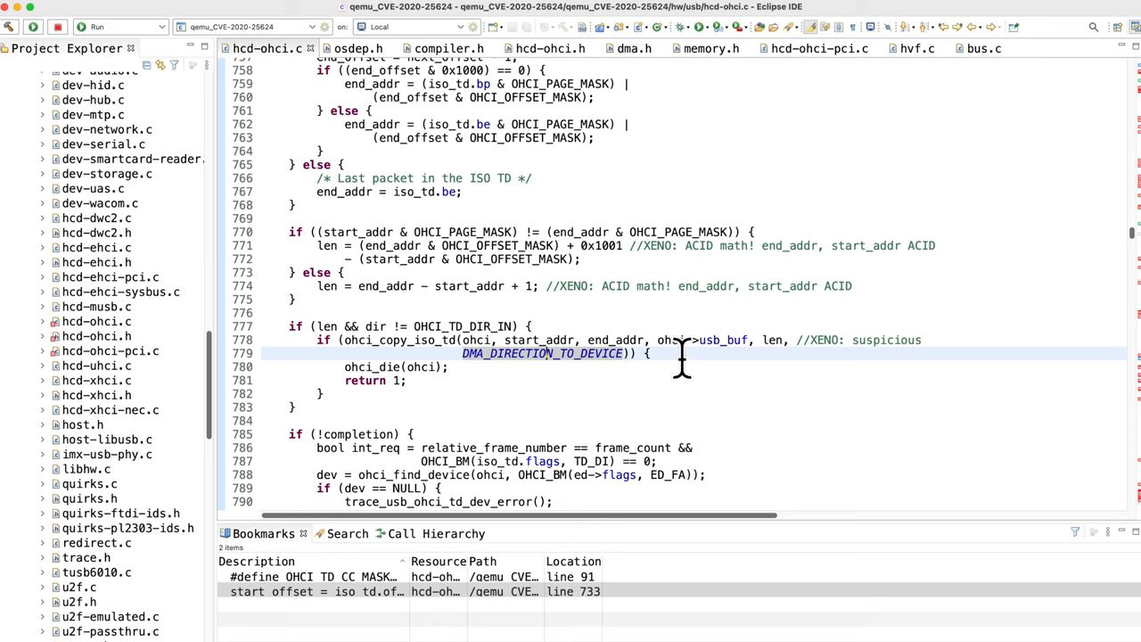
mouse_move(723, 339)
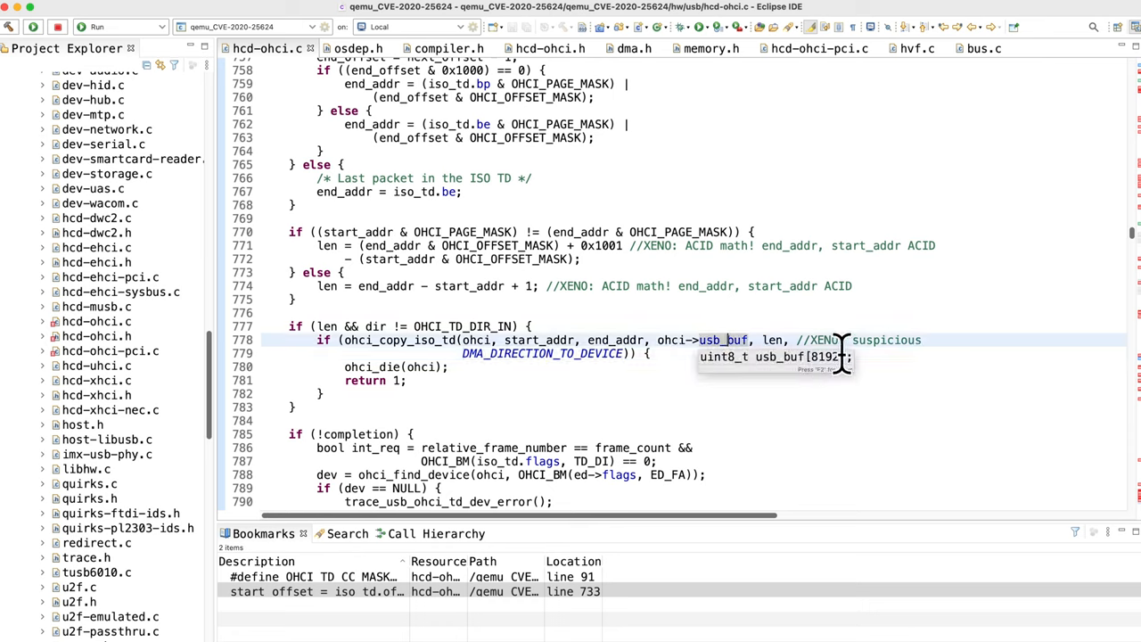
mouse_move(901, 357)
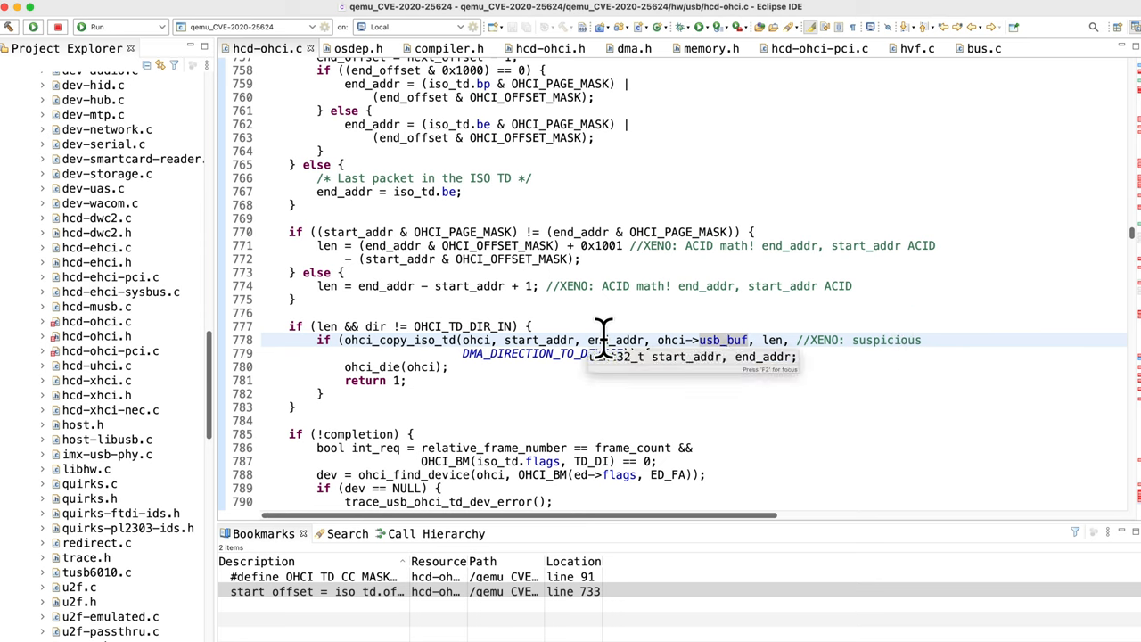
mouse_move(517, 302)
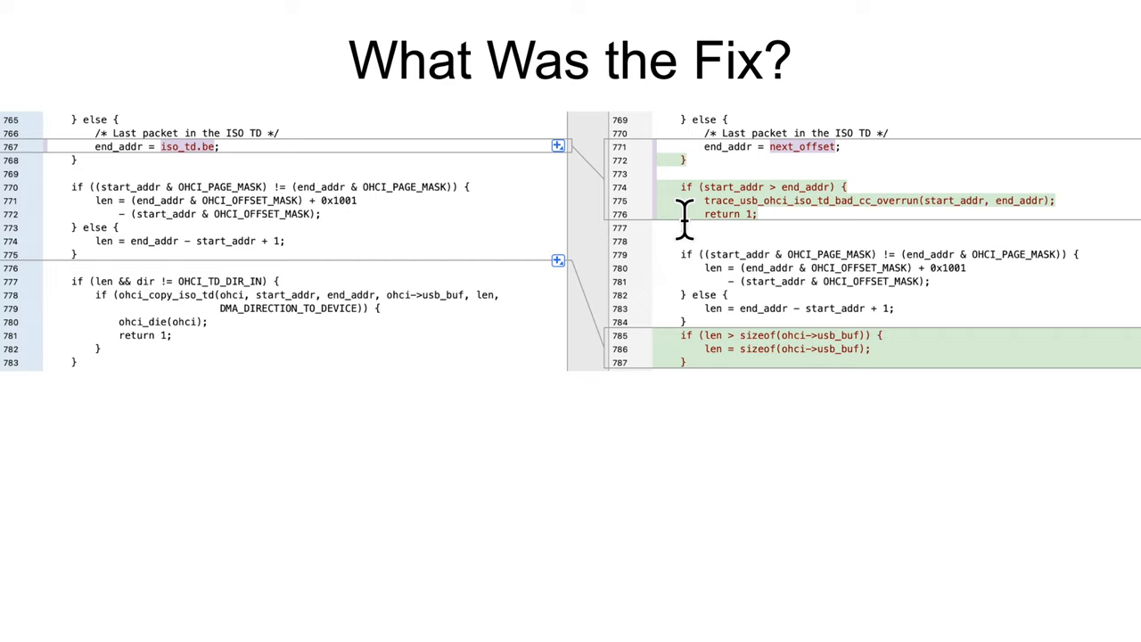
mouse_move(880, 188)
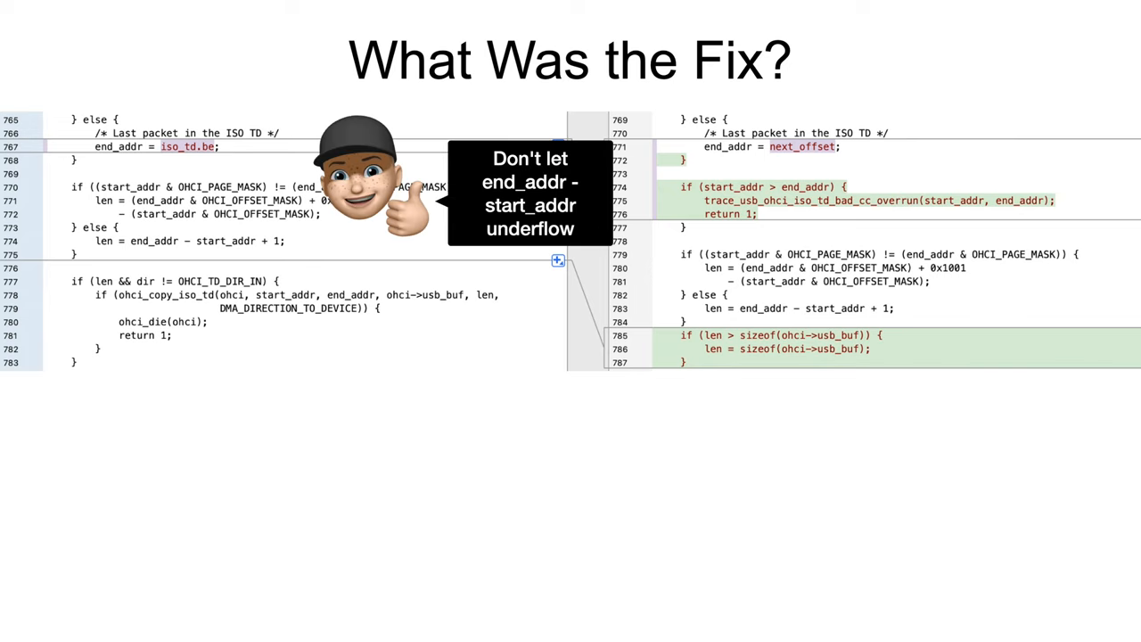
mouse_move(941, 329)
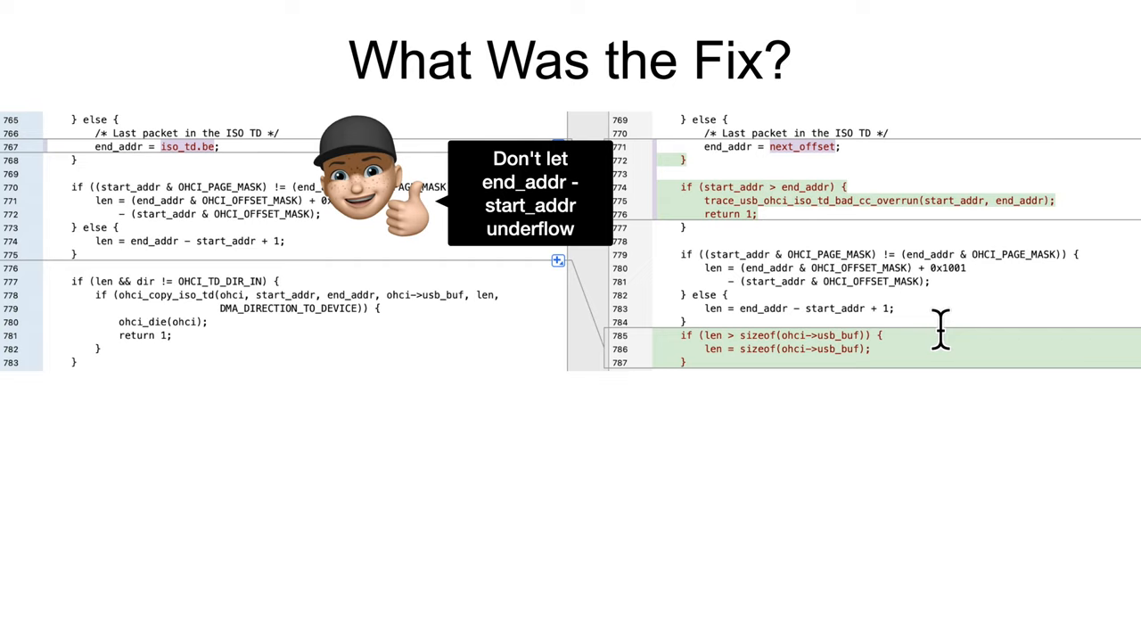
mouse_move(908, 308)
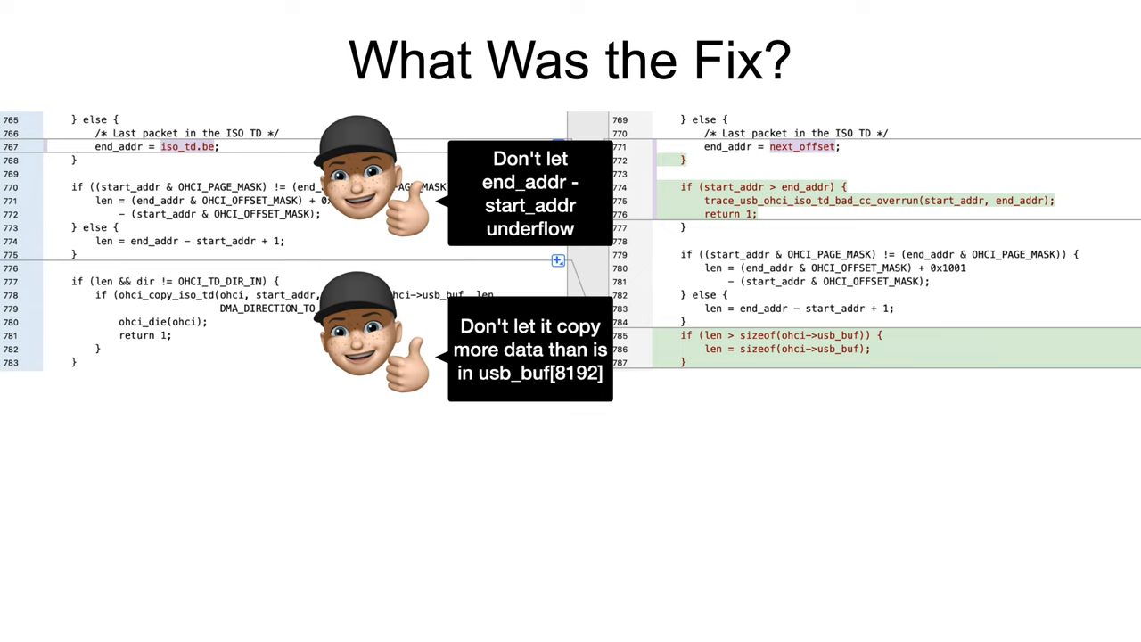
mouse_move(726, 254)
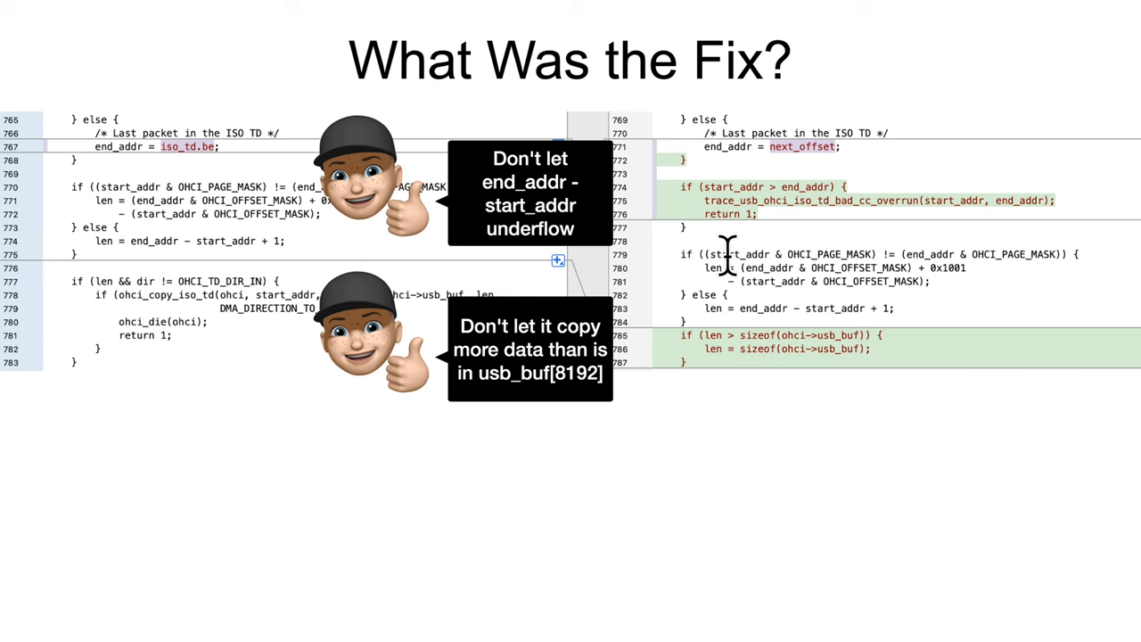